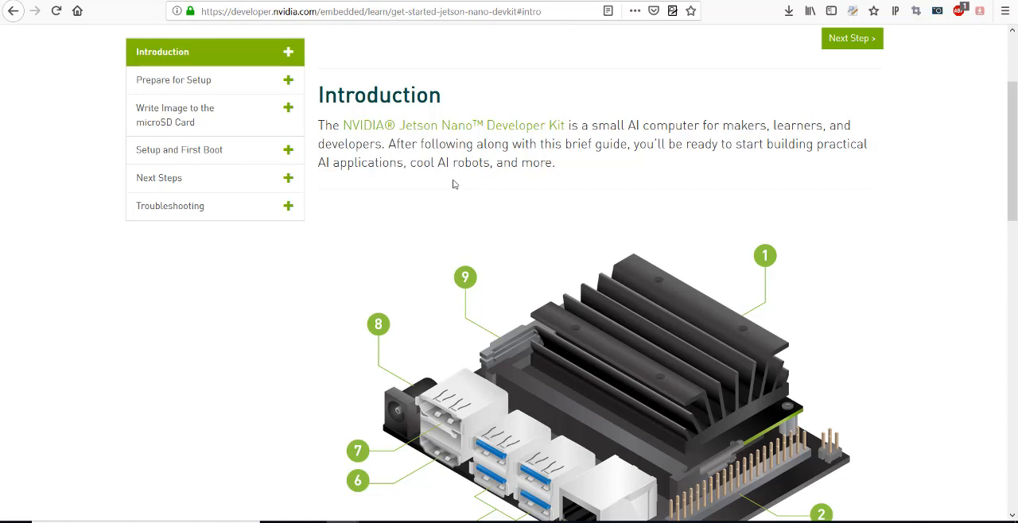
pyautogui.moveTo(458, 180)
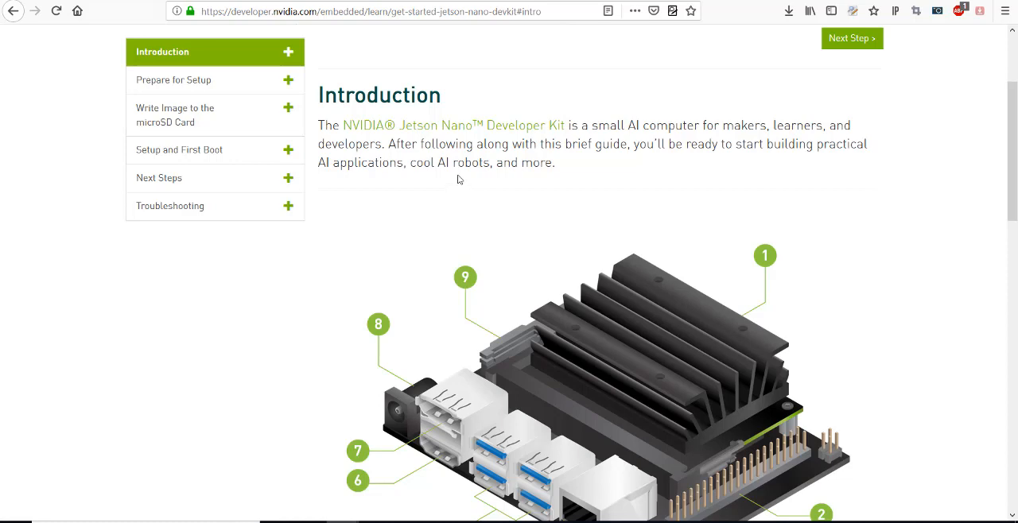
pyautogui.moveTo(474, 183)
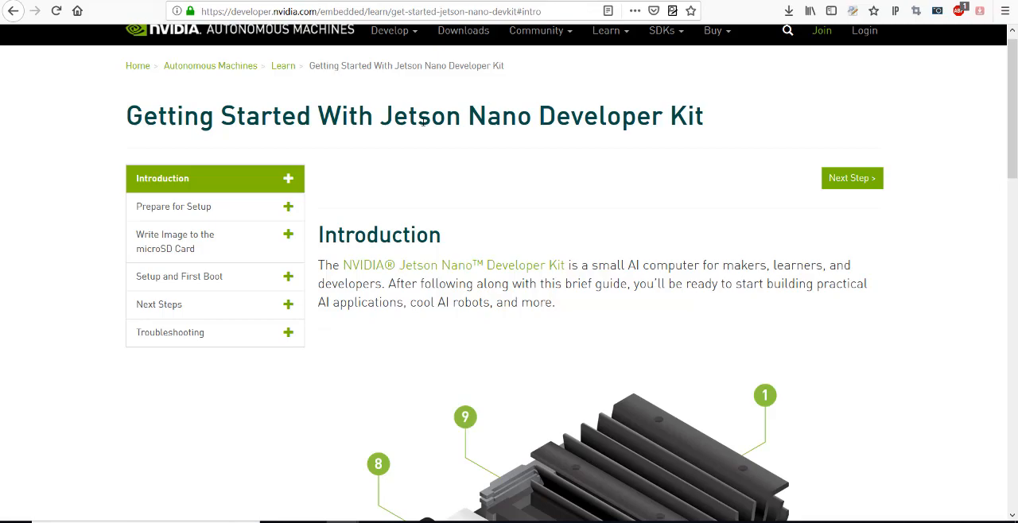
# - Open the 'Write Image to the microSD Card' section and save the Jetson Nano SD card image zip
pyautogui.scroll(-3)
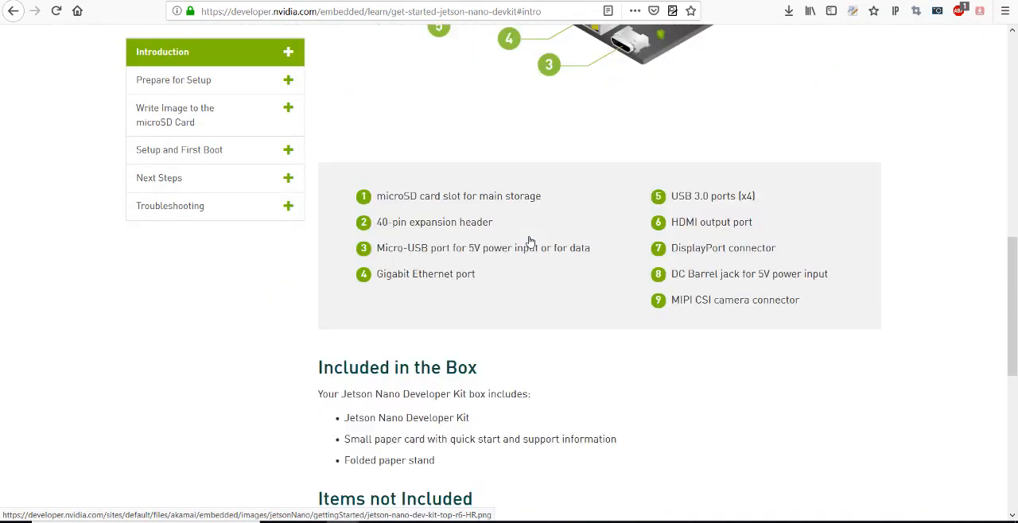
pyautogui.scroll(3)
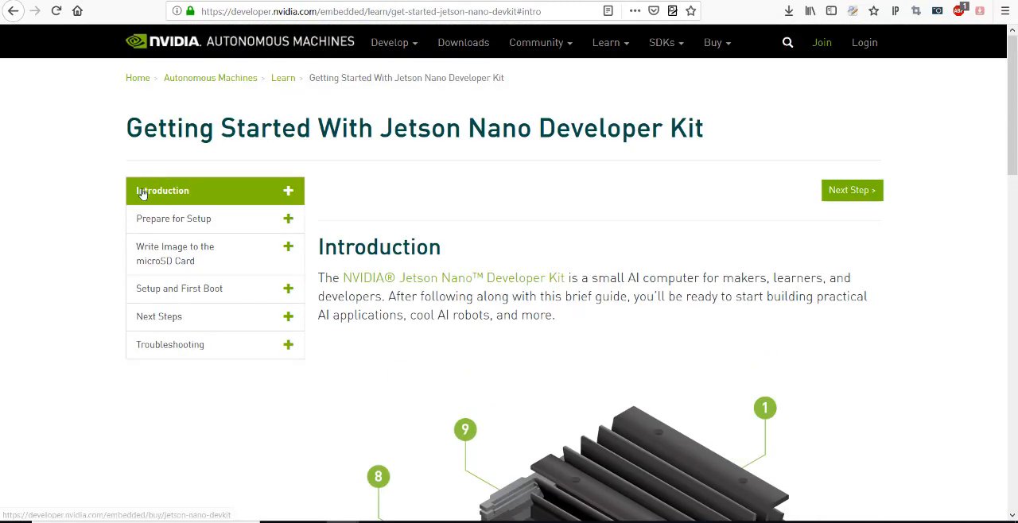
pyautogui.scroll(-3)
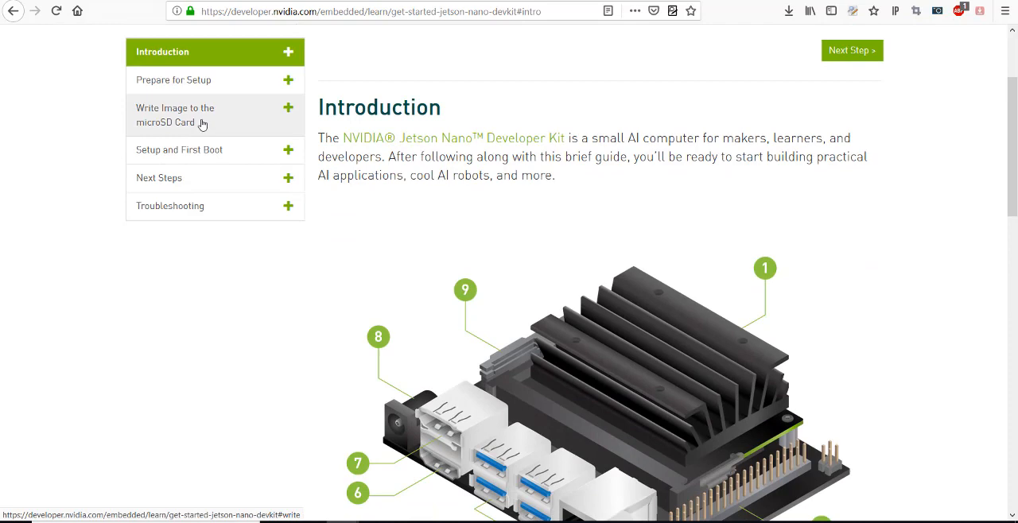
pyautogui.click(175, 114)
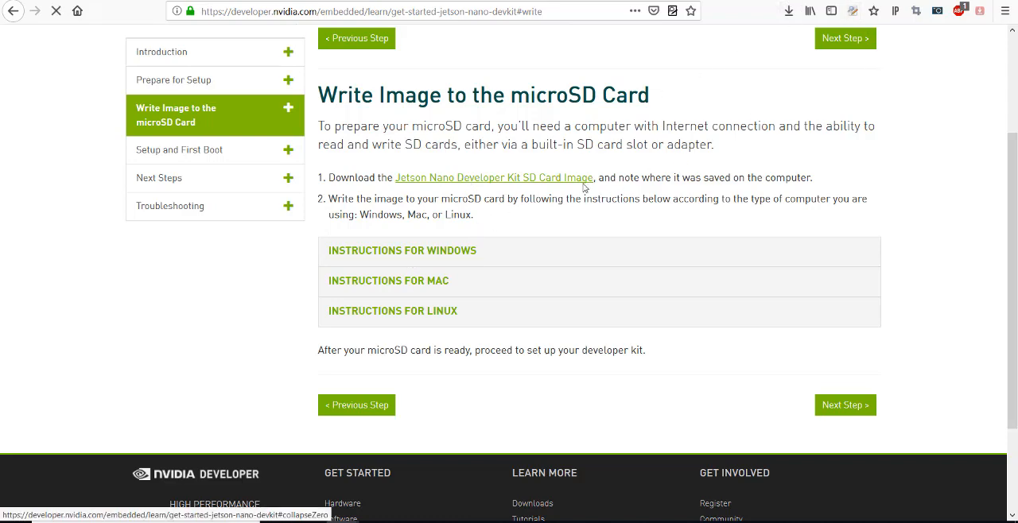
pyautogui.click(493, 177)
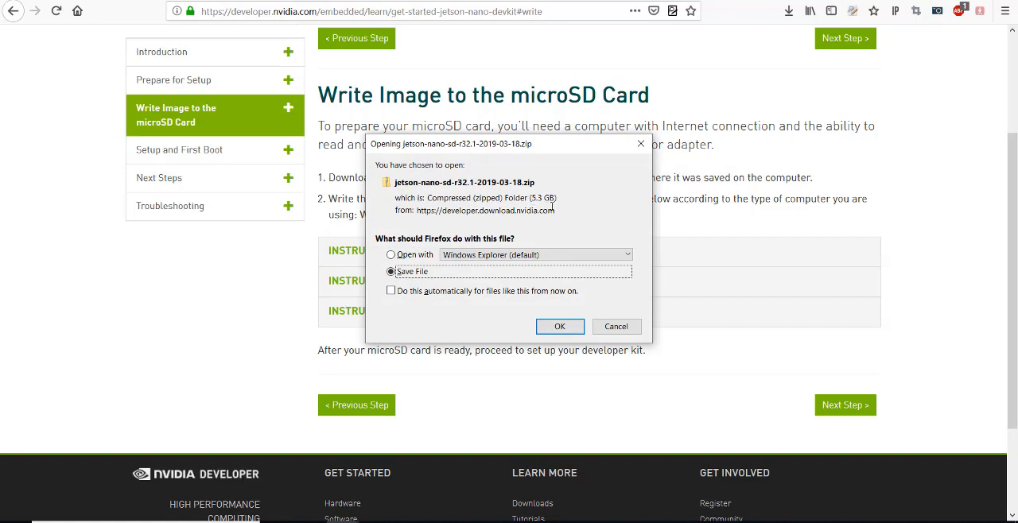
pyautogui.click(616, 326)
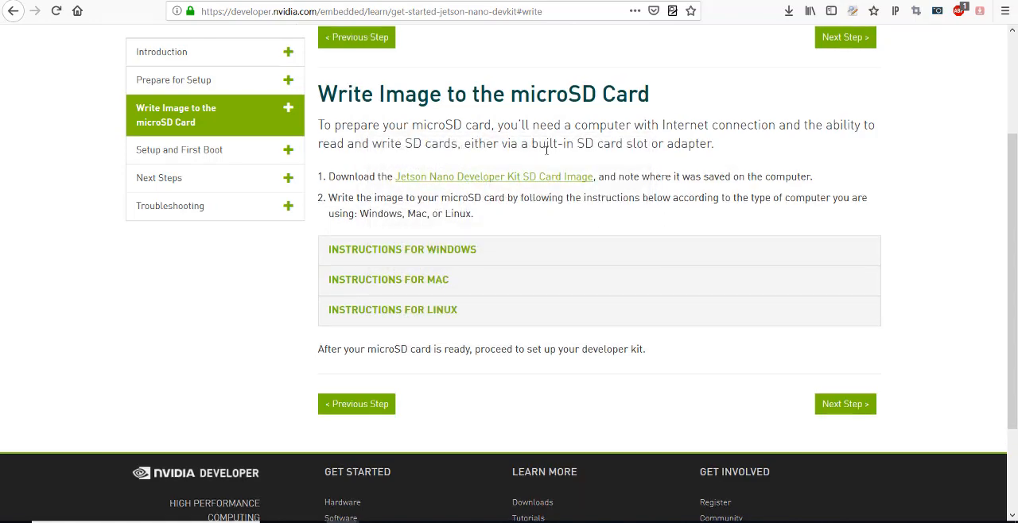
pyautogui.scroll(3)
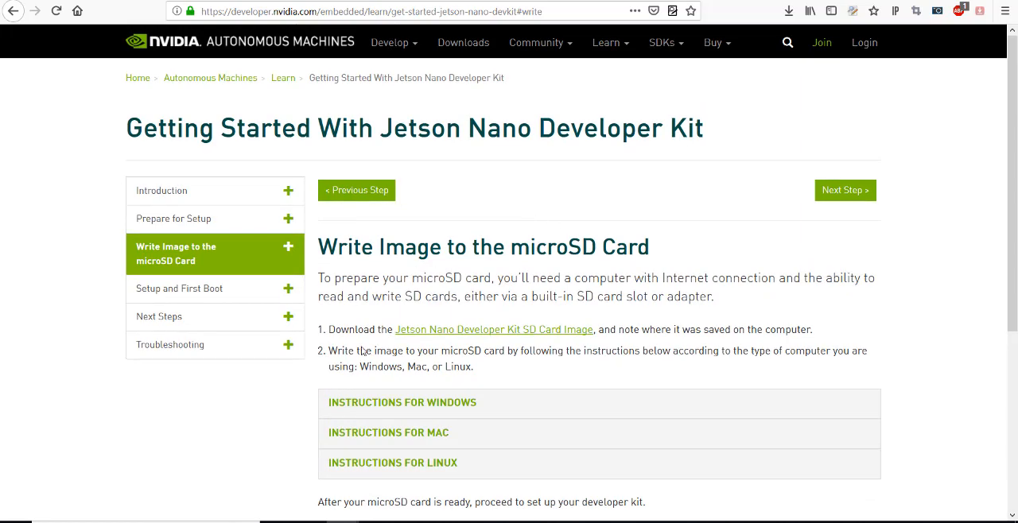
pyautogui.scroll(-3)
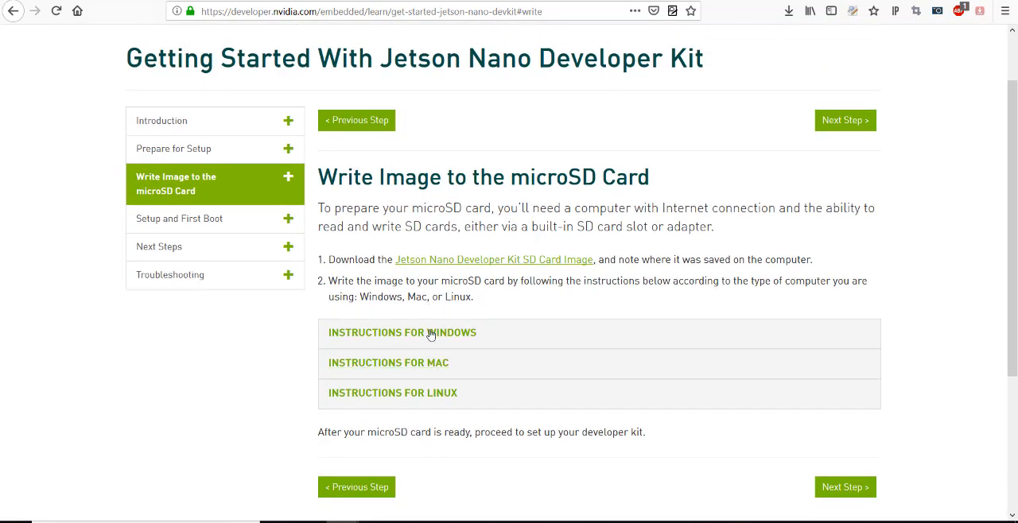
# - Expand 'INSTRUCTIONS FOR WINDOWS' and scroll through the SD Card Formatter and Etcher steps
pyautogui.click(402, 332)
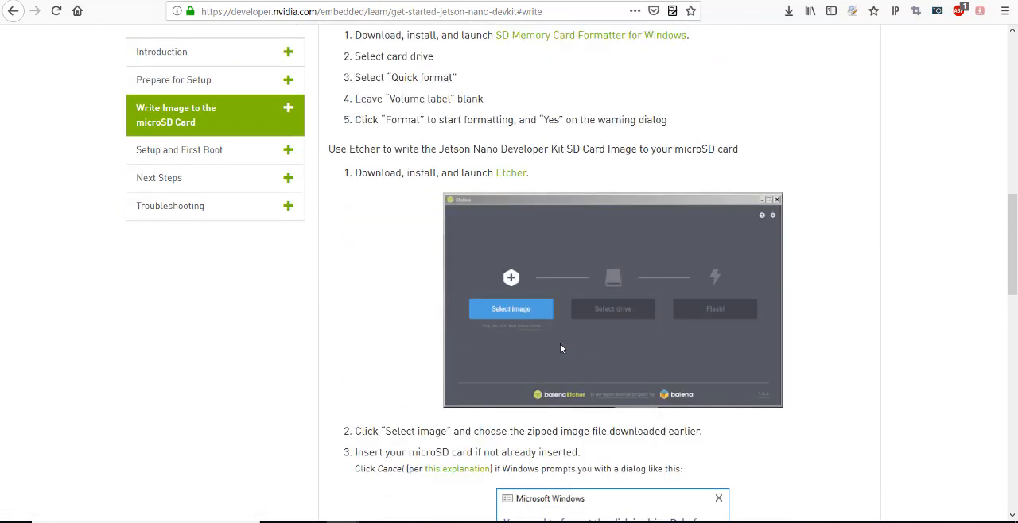
pyautogui.scroll(-3)
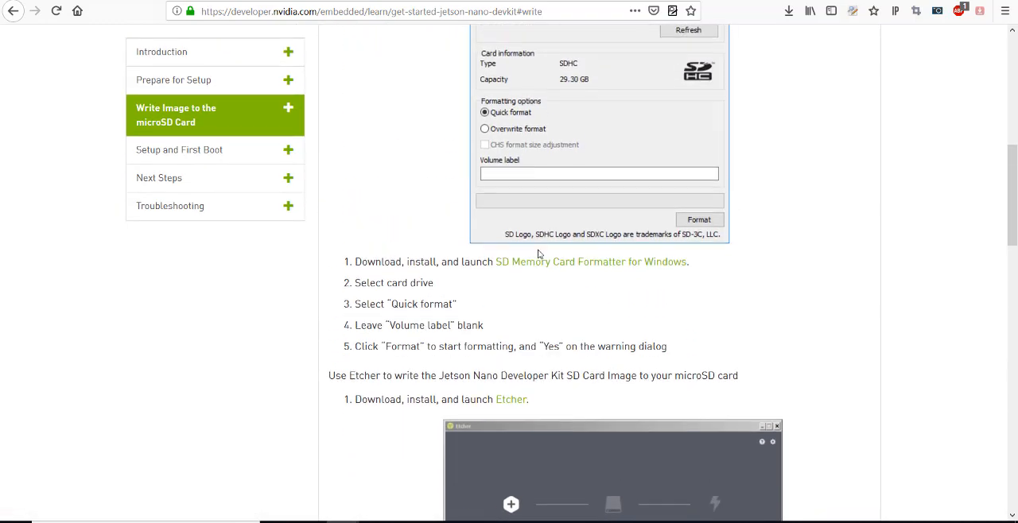
pyautogui.scroll(-3)
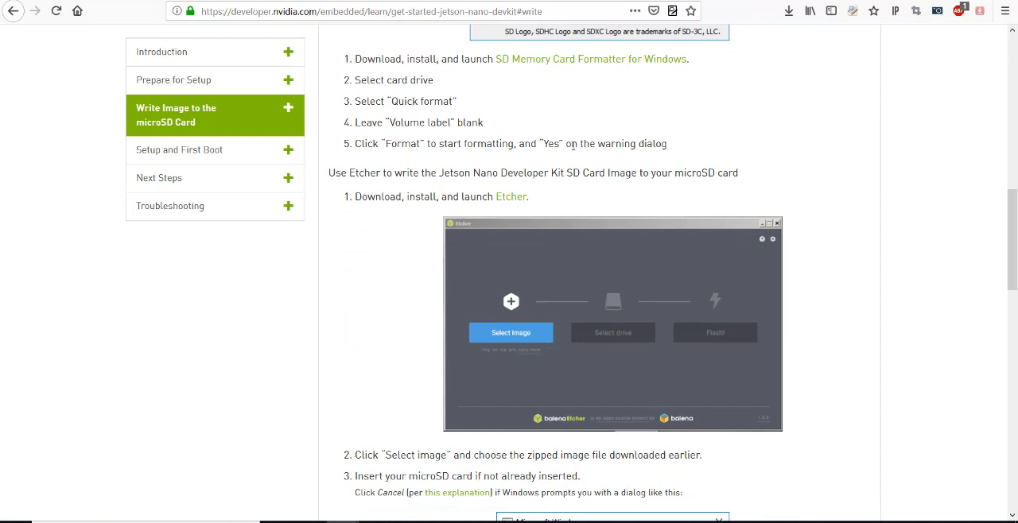
pyautogui.moveTo(644, 435)
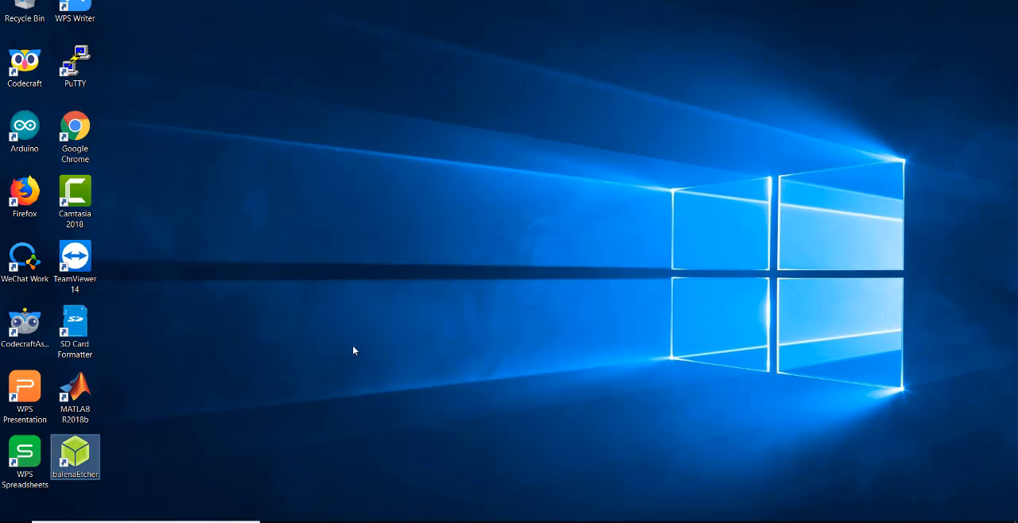
# - Launch balenaEtcher from the desktop and bring up its 'Select image' file browser
pyautogui.doubleClick(75, 455)
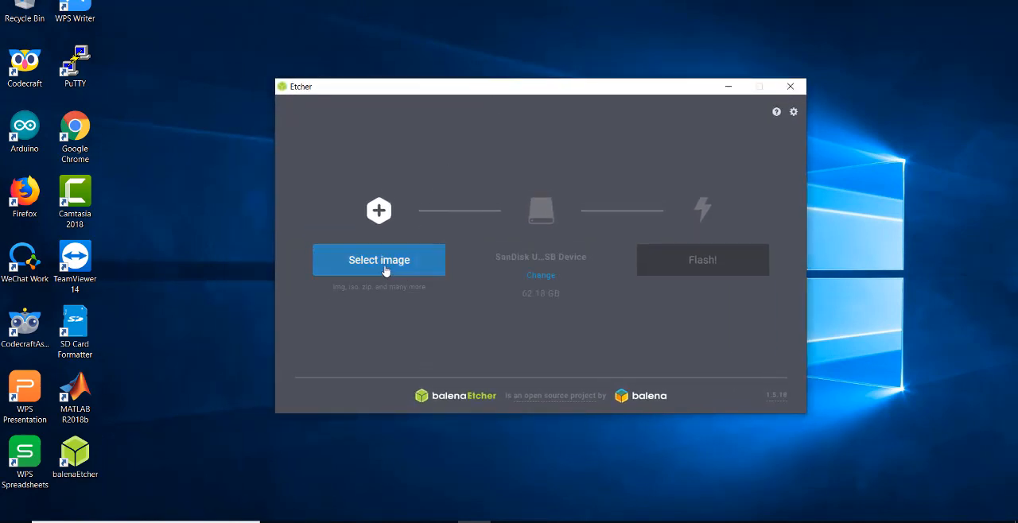
pyautogui.click(378, 260)
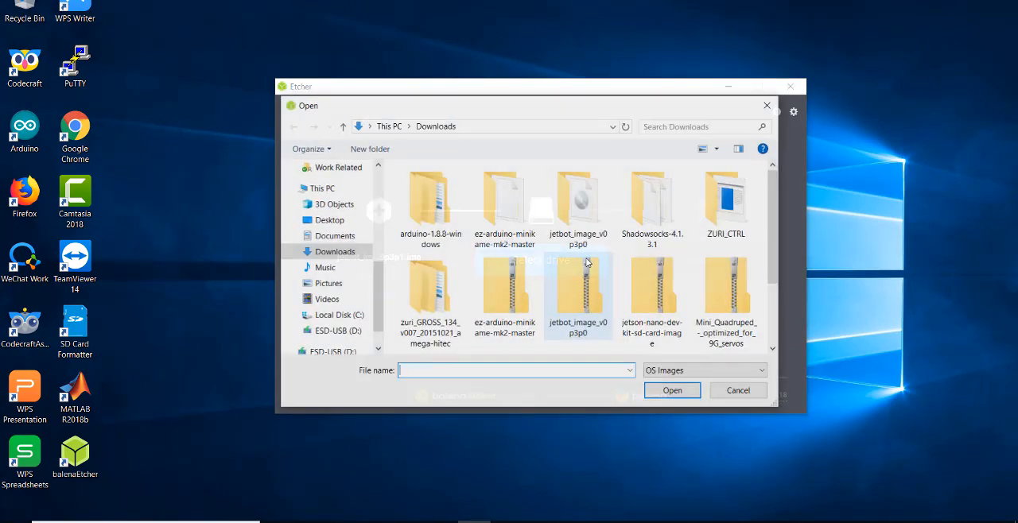
# - Load jetson-nano-dev-kit-sd-card-image.zip as the image, reselecting it via Change after the jetbot image
pyautogui.click(671, 390)
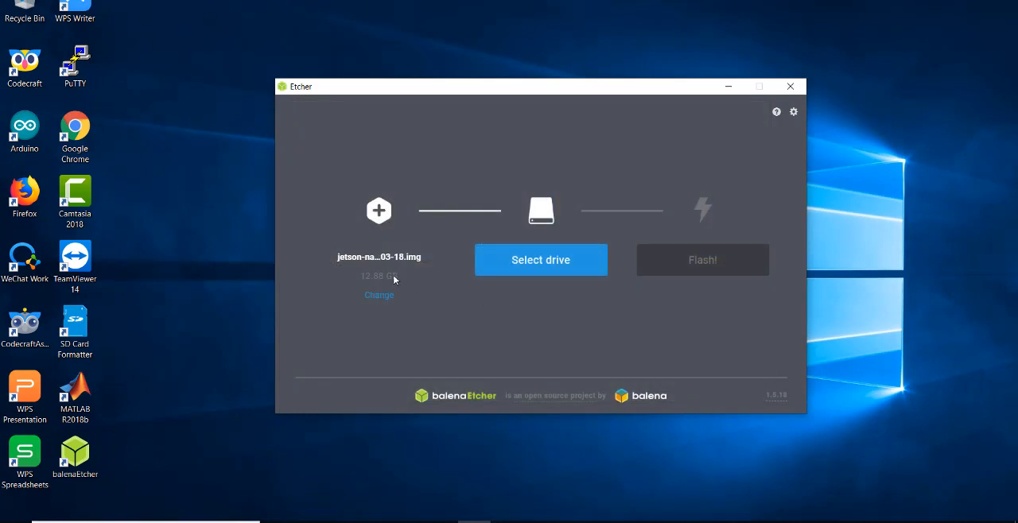
pyautogui.moveTo(377, 280)
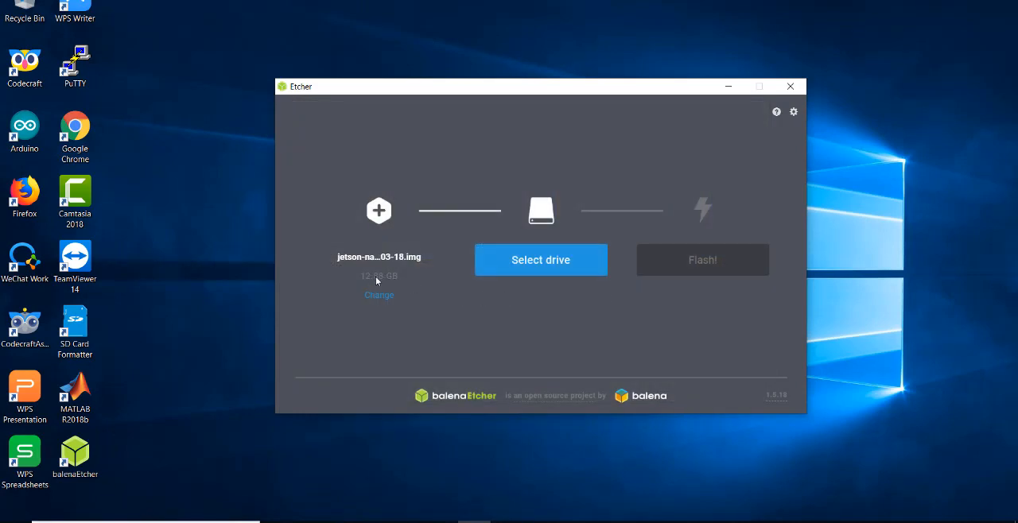
pyautogui.moveTo(403, 276)
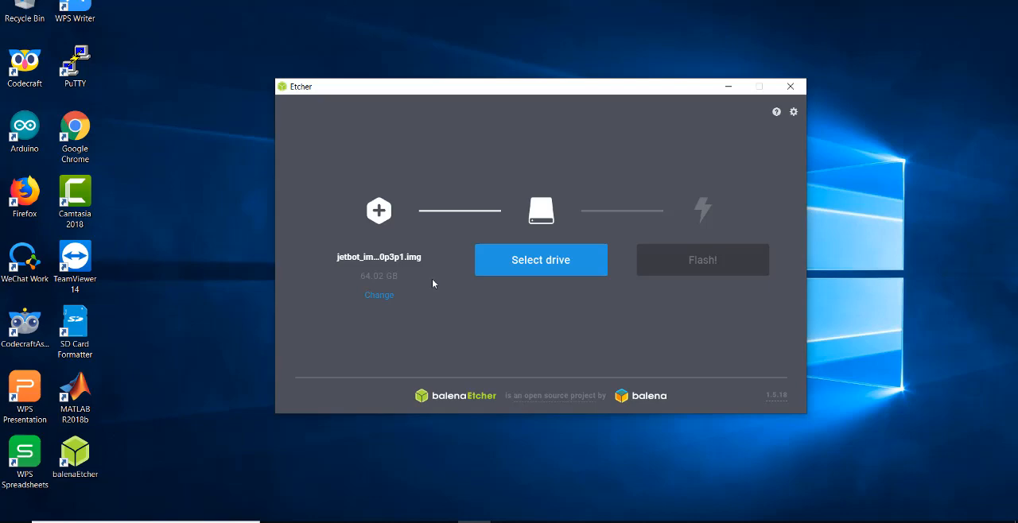
pyautogui.moveTo(370, 284)
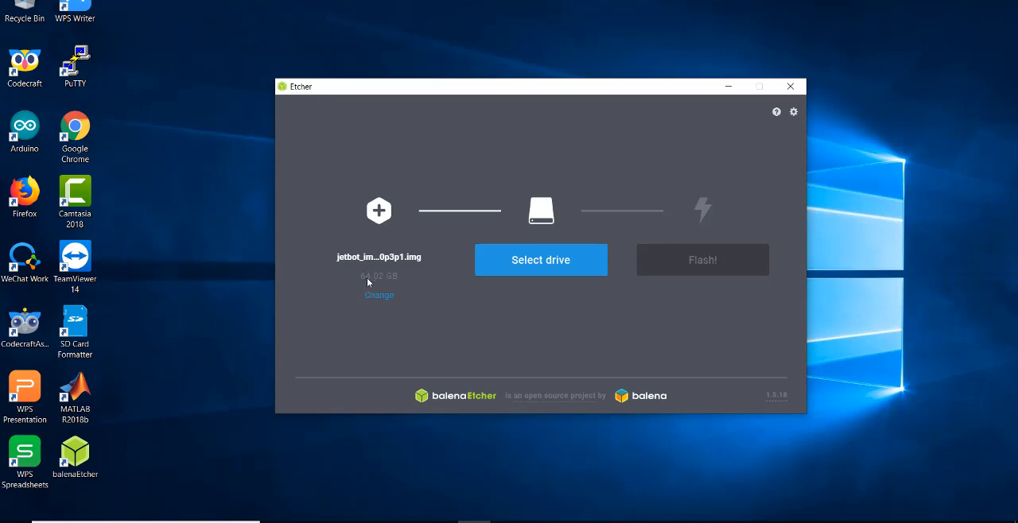
pyautogui.moveTo(405, 283)
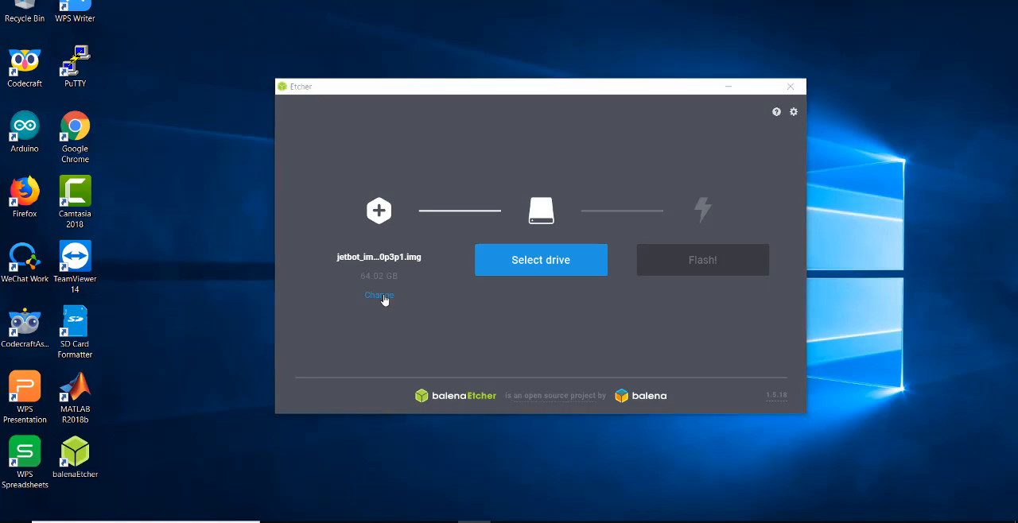
pyautogui.click(380, 295)
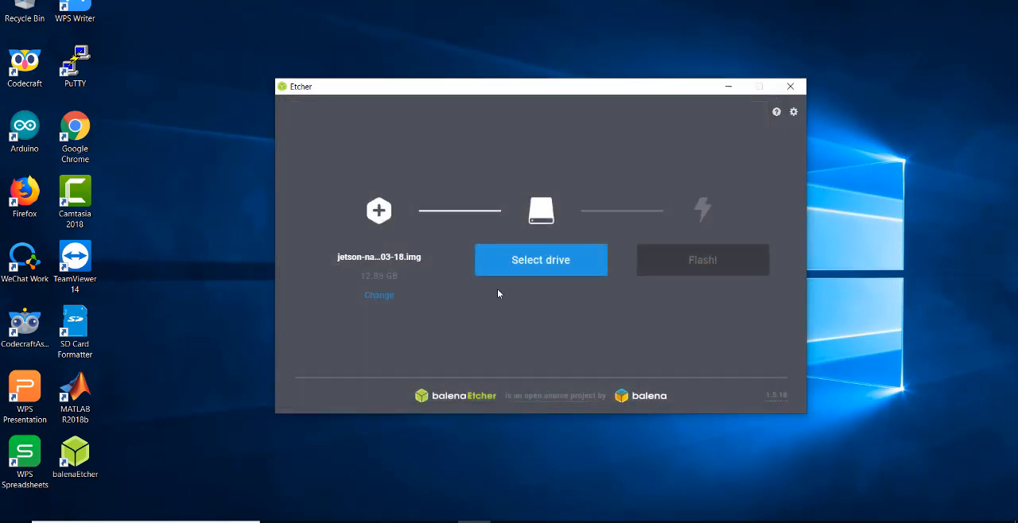
pyautogui.moveTo(379, 257)
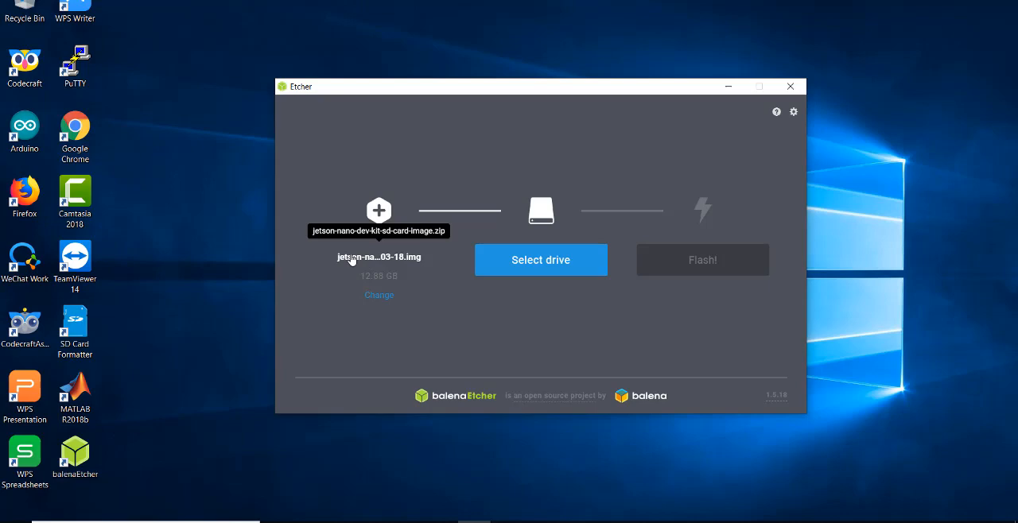
pyautogui.moveTo(388, 271)
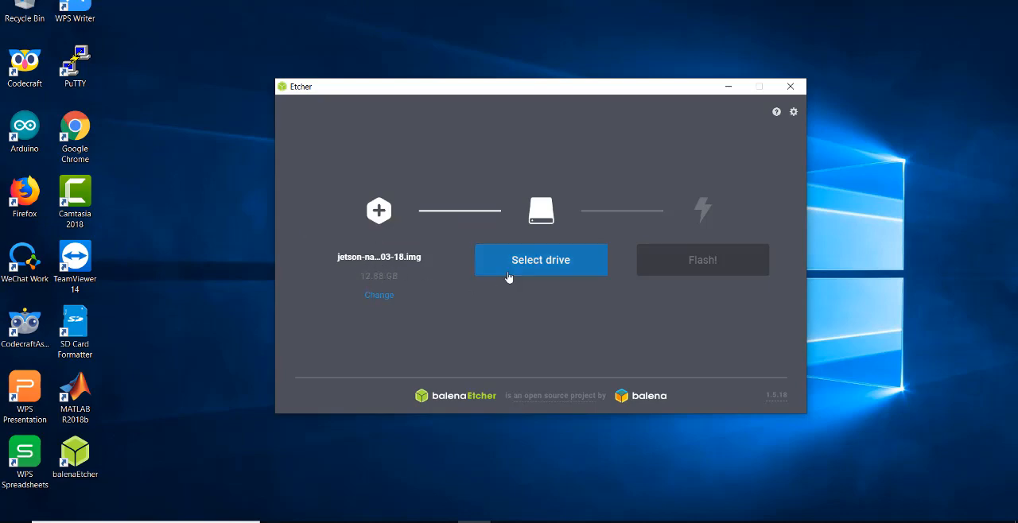
# - Choose the 62.18 GB SanDisk Ultra Fit USB Device as the flash target
pyautogui.click(540, 260)
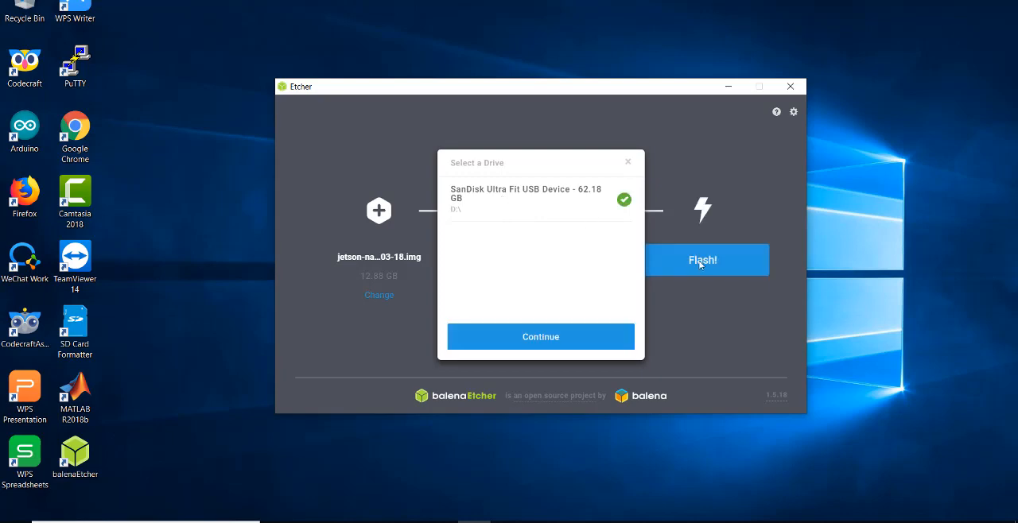
pyautogui.click(541, 336)
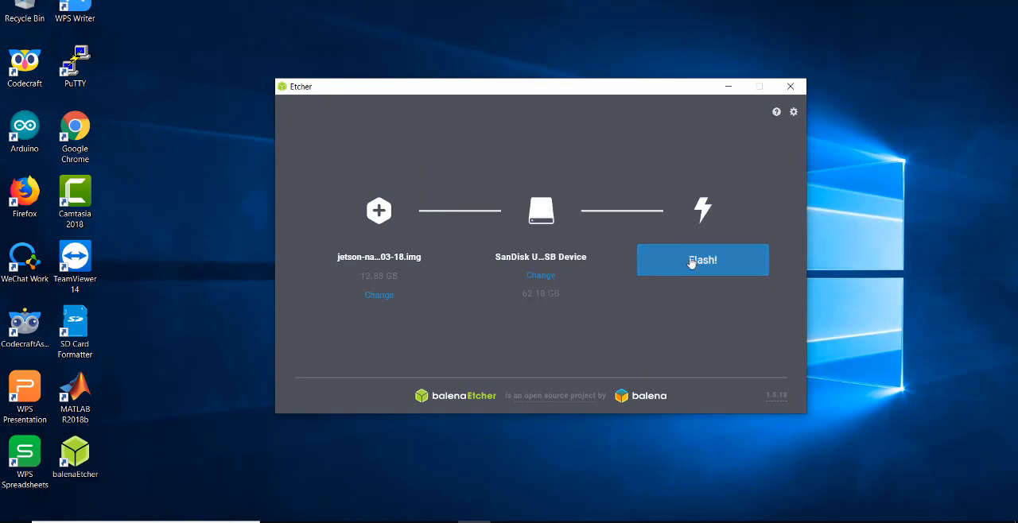
pyautogui.moveTo(493, 274)
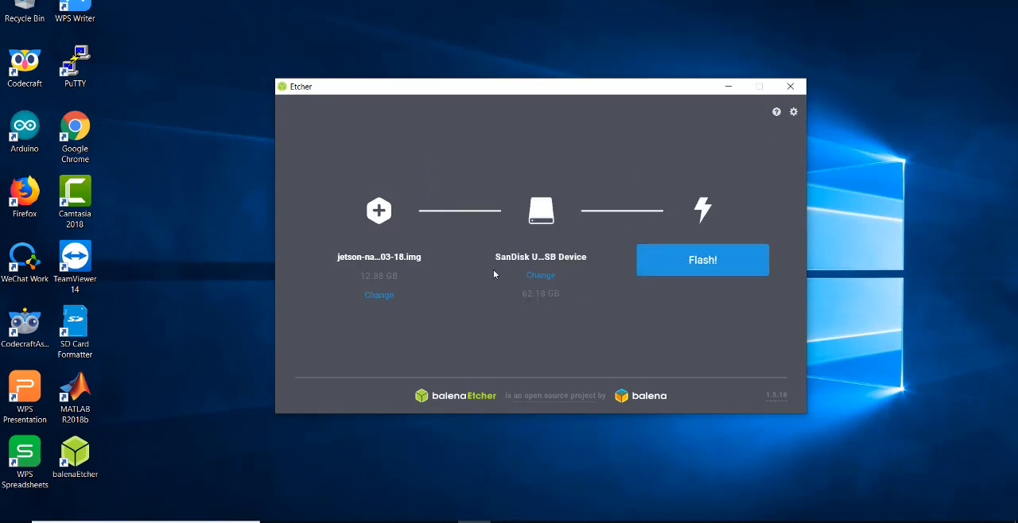
pyautogui.moveTo(702, 250)
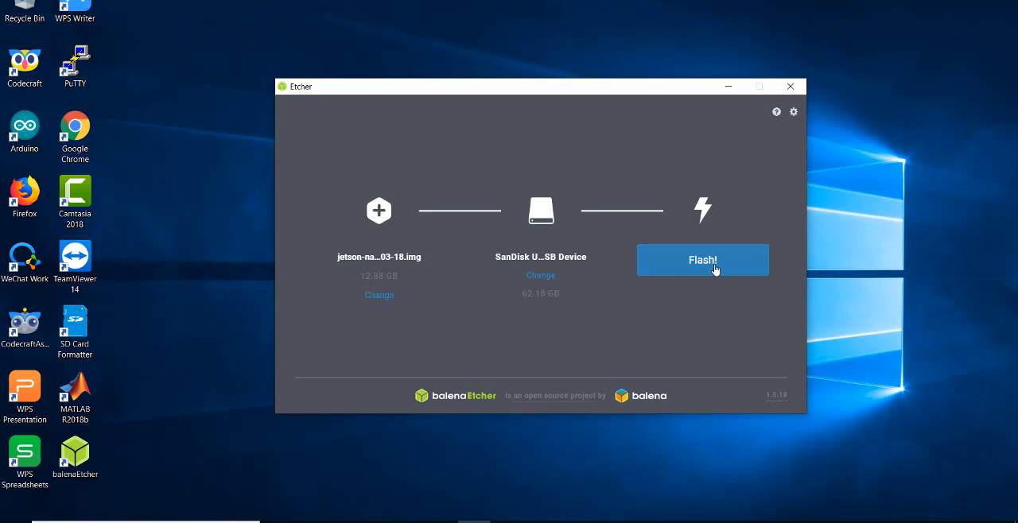
pyautogui.moveTo(703, 296)
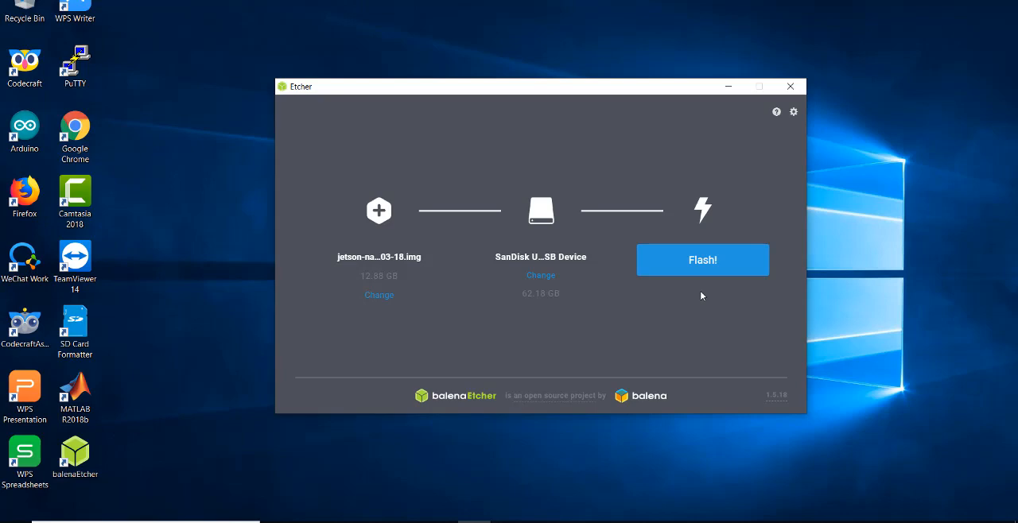
pyautogui.moveTo(713, 169)
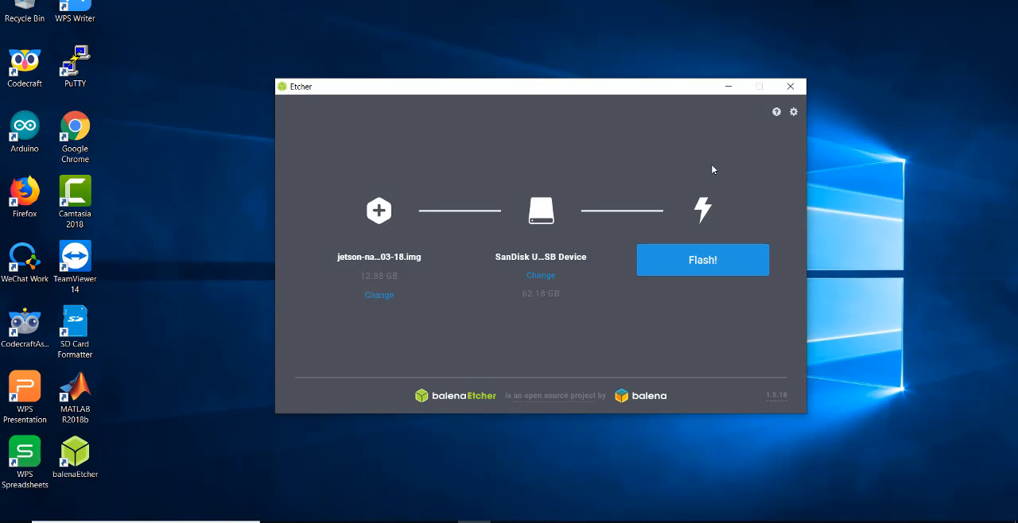
pyautogui.moveTo(718, 124)
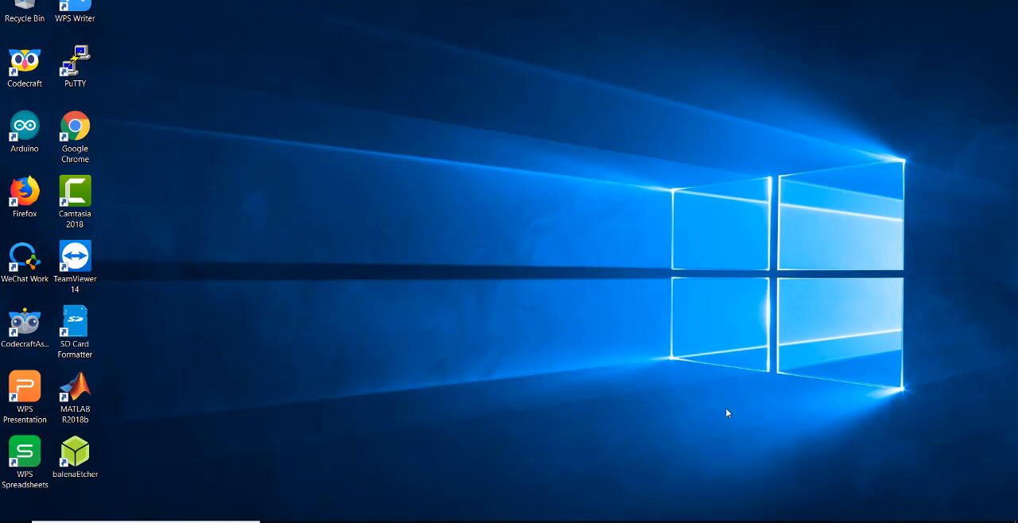
pyautogui.moveTo(717, 347)
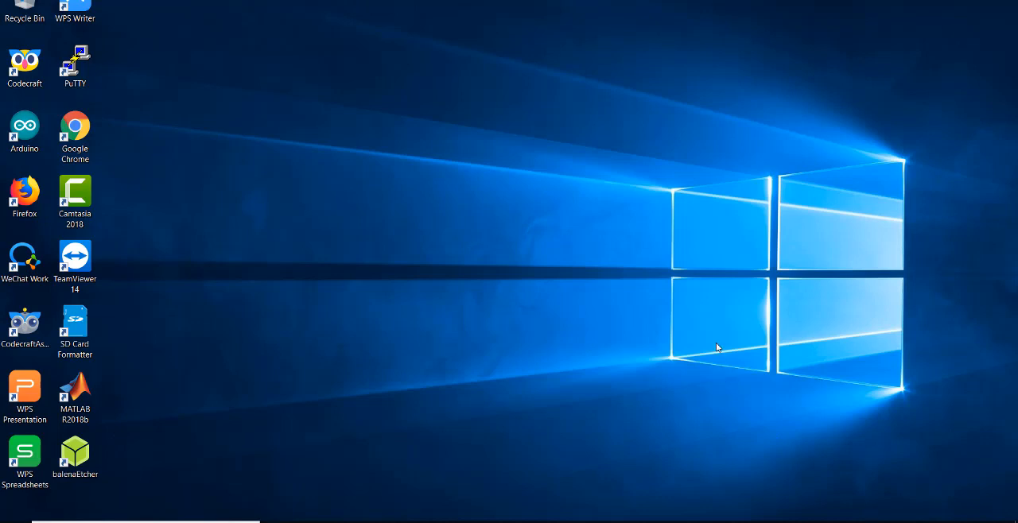
pyautogui.moveTo(521, 432)
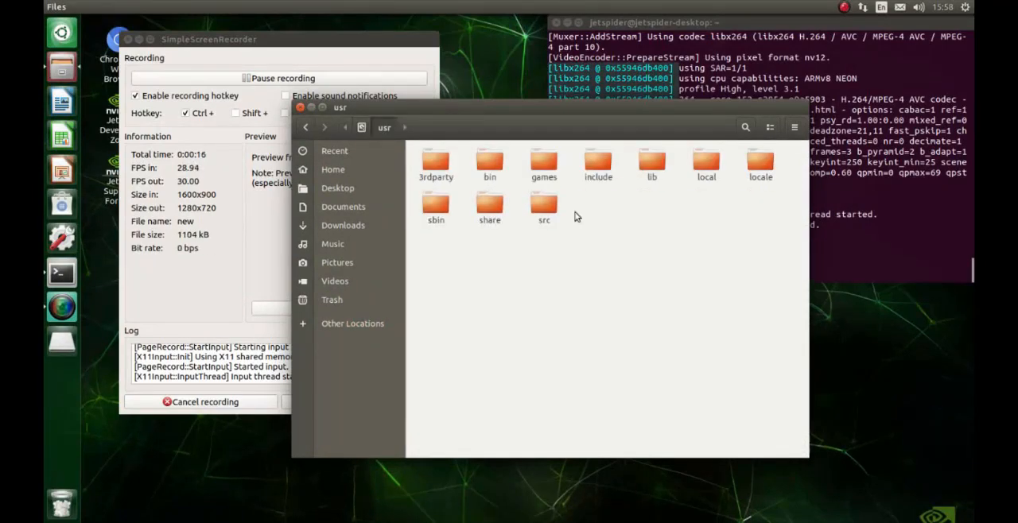
# - Browse to /usr/local/cuda-10.0 in Files and open a terminal there
pyautogui.doubleClick(706, 165)
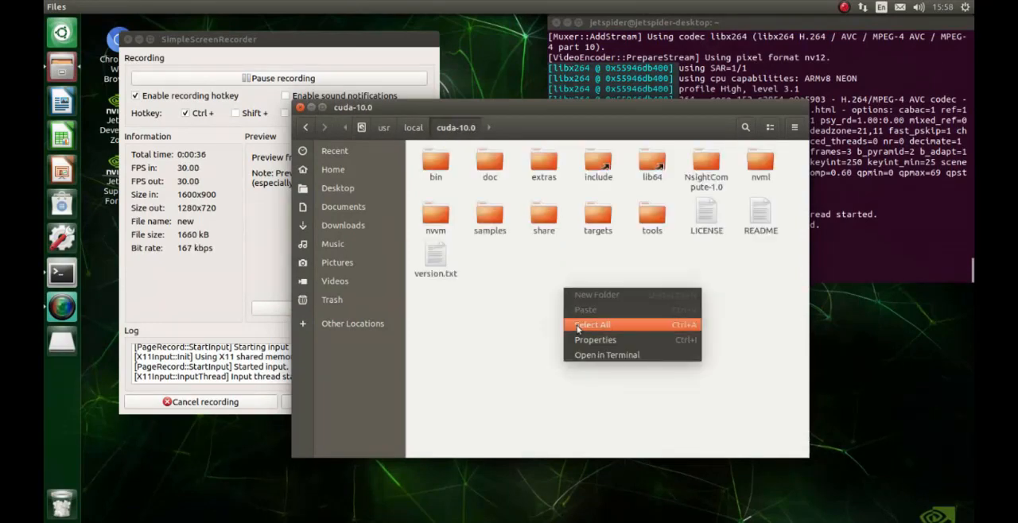
pyautogui.click(606, 355)
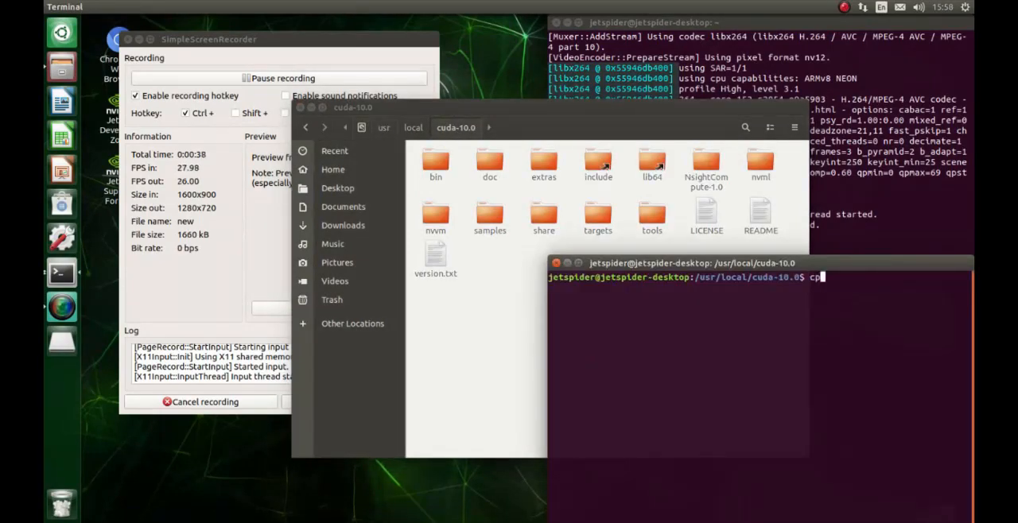
# - Copy samples/ into /home/jetspider/, rerunning with cp -ra after the non-recursive attempt fails
pyautogui.write('san')
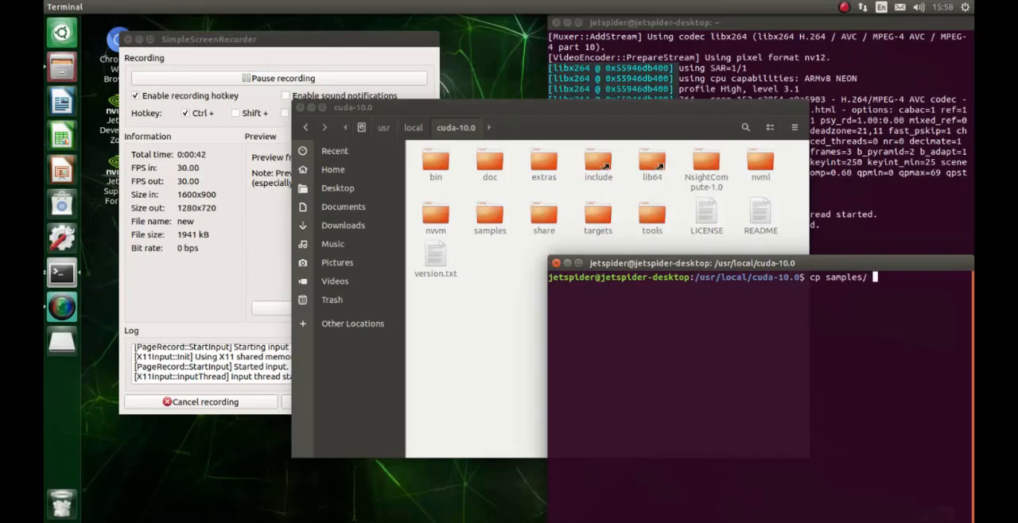
pyautogui.write('/home/')
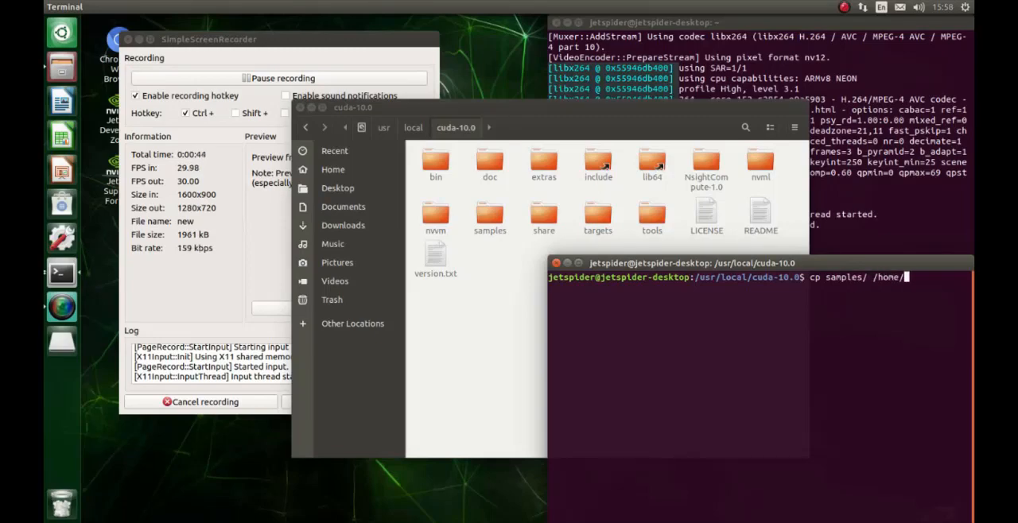
pyautogui.write('jetspider/')
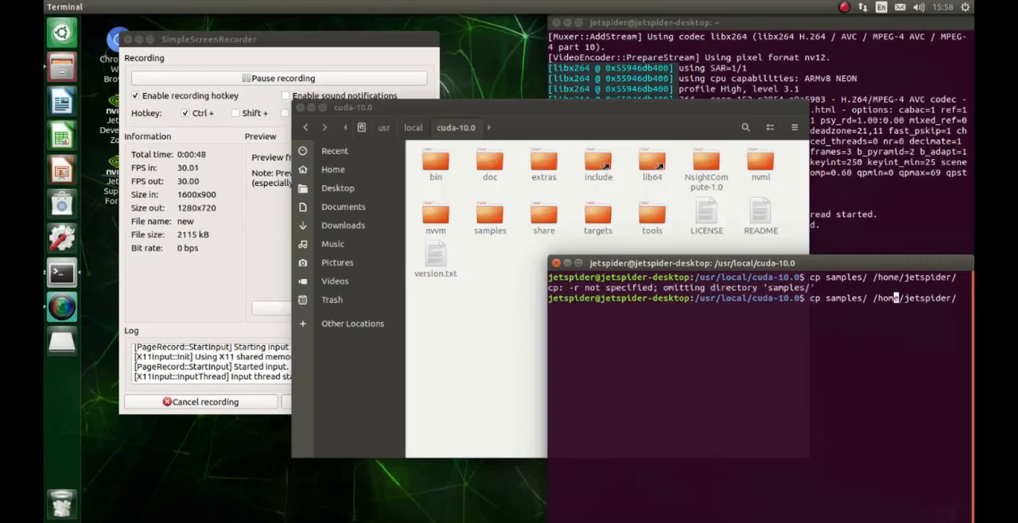
pyautogui.write('-ra')
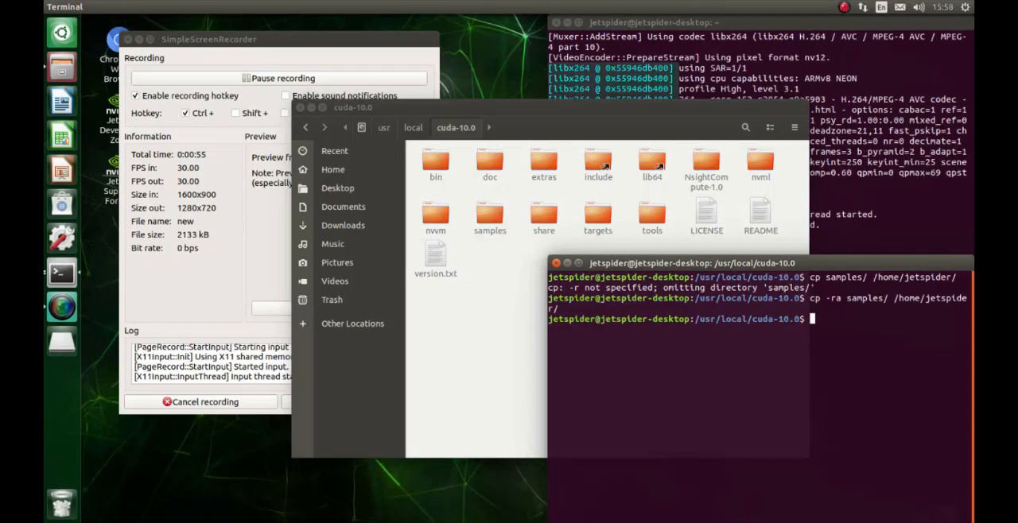
# - Navigate Files to Home > samples > 5_Simulations > particles and open a terminal there
pyautogui.click(337, 188)
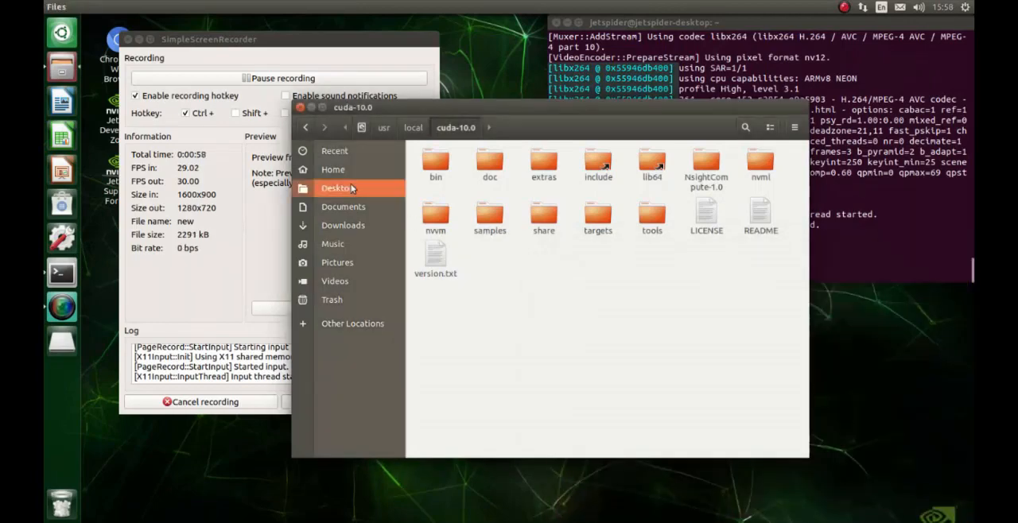
pyautogui.click(333, 169)
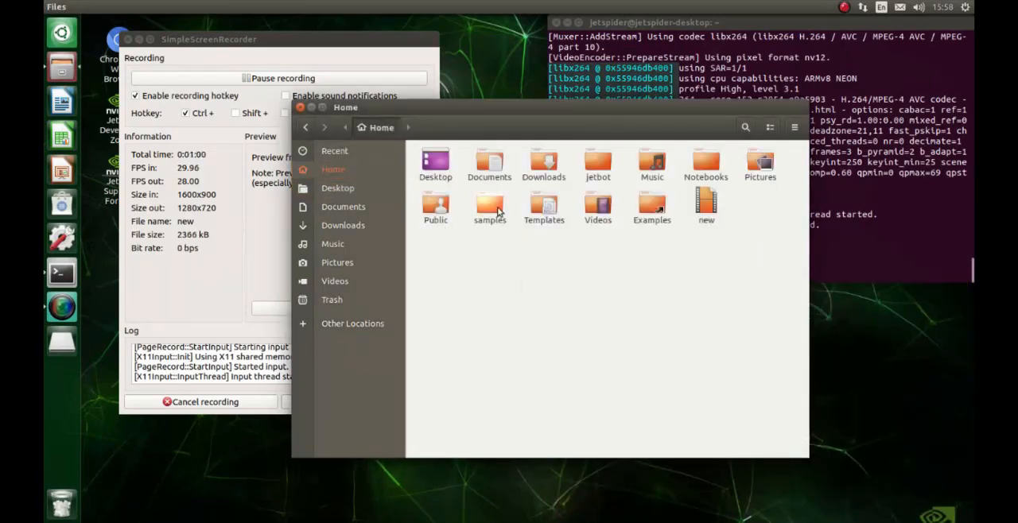
pyautogui.doubleClick(489, 206)
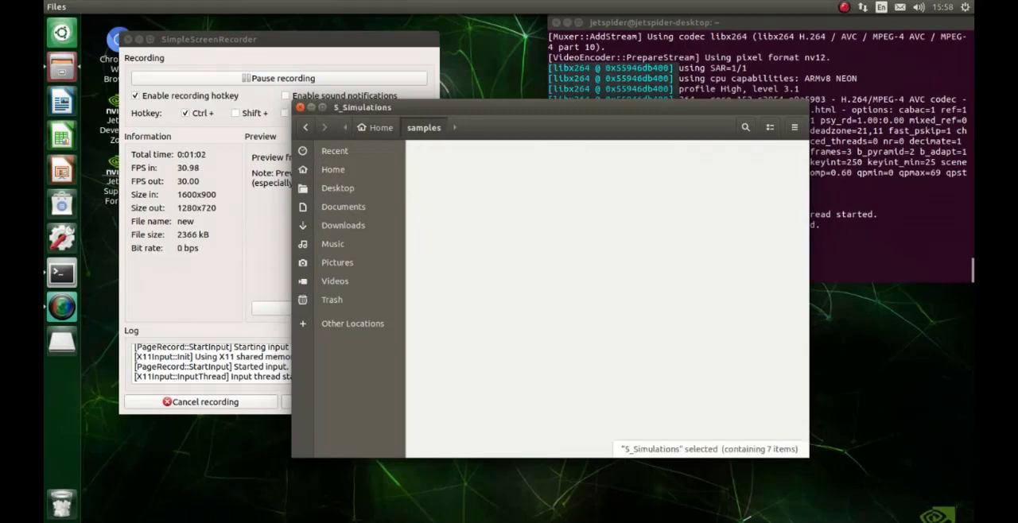
pyautogui.doubleClick(707, 163)
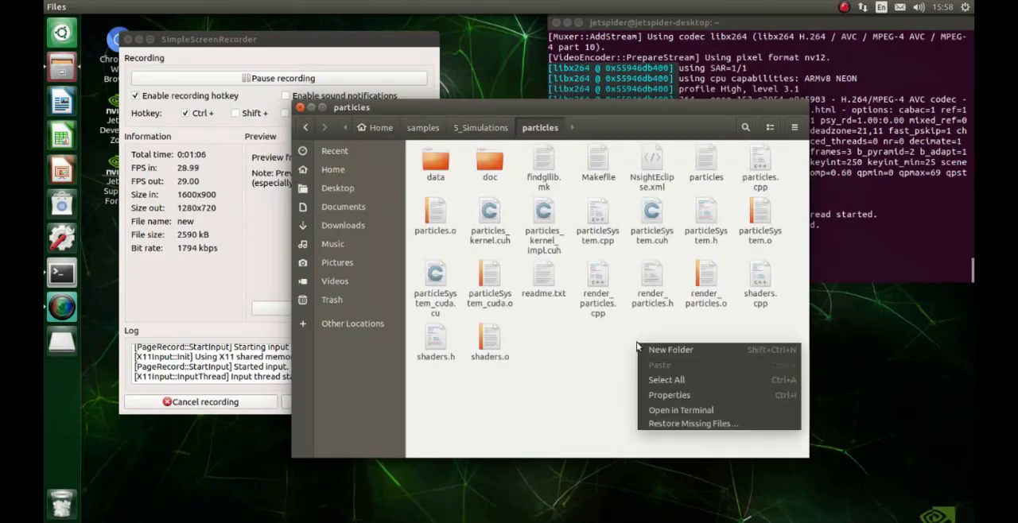
pyautogui.click(681, 409)
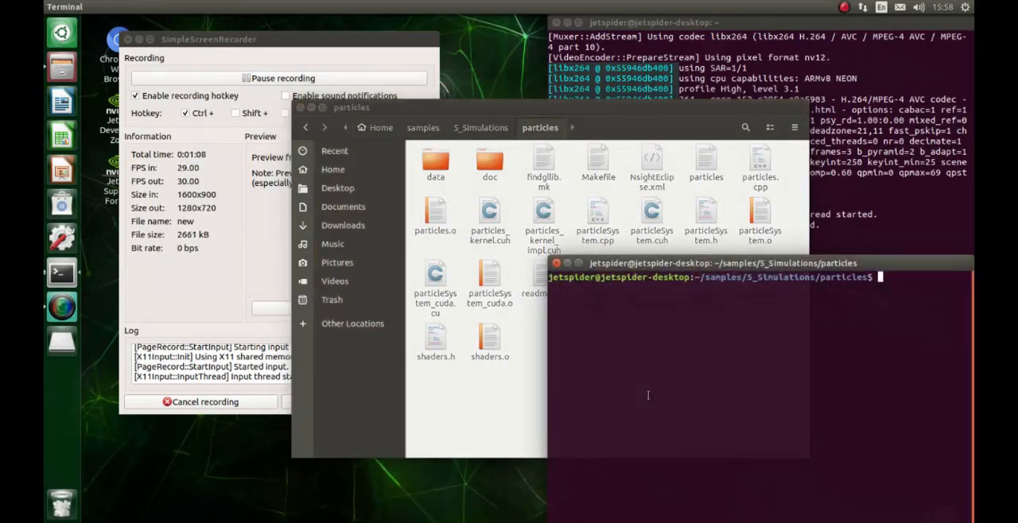
# - Run make in the particles folder, then begin typing the ./ launch command
pyautogui.write('make')
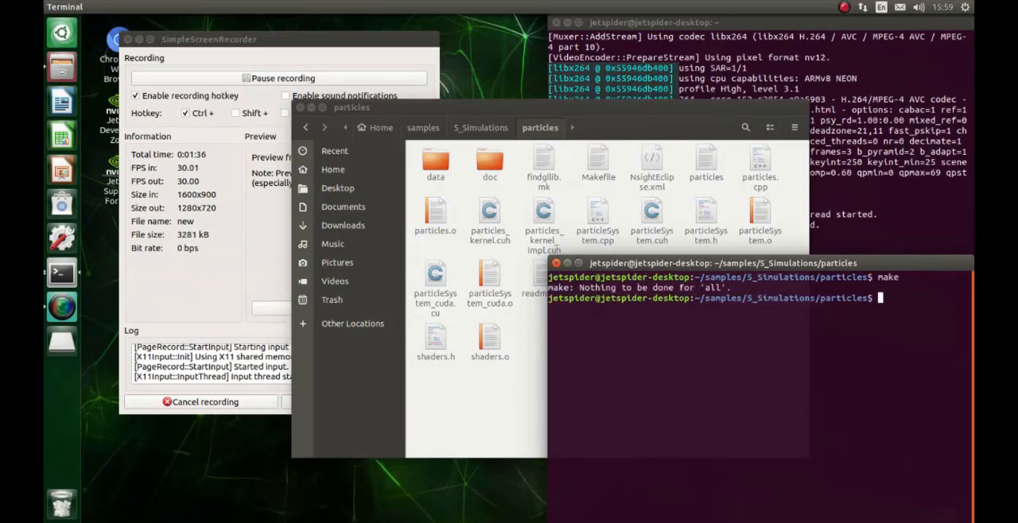
pyautogui.write('./smokeParticles')
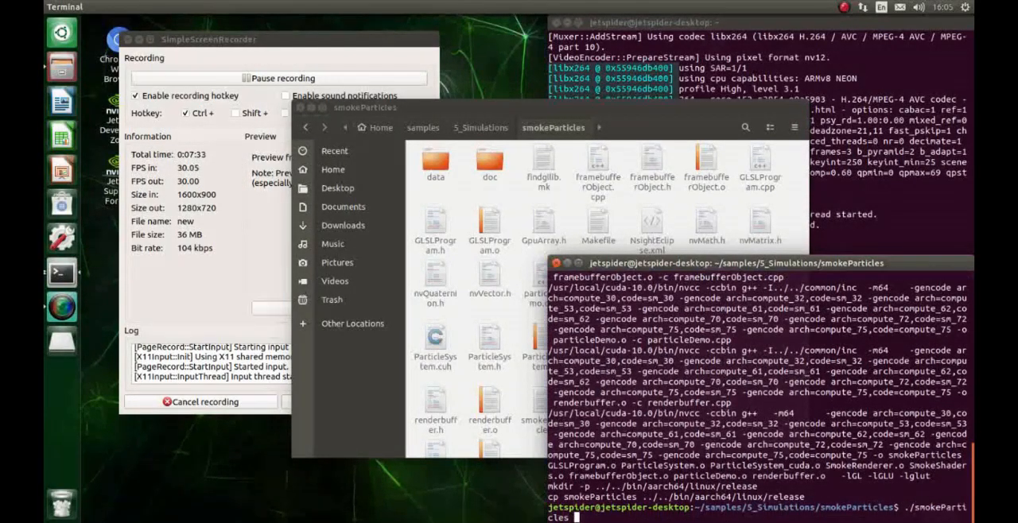
# - Launch the compiled ./smokeParticles demo
pyautogui.press('Return')
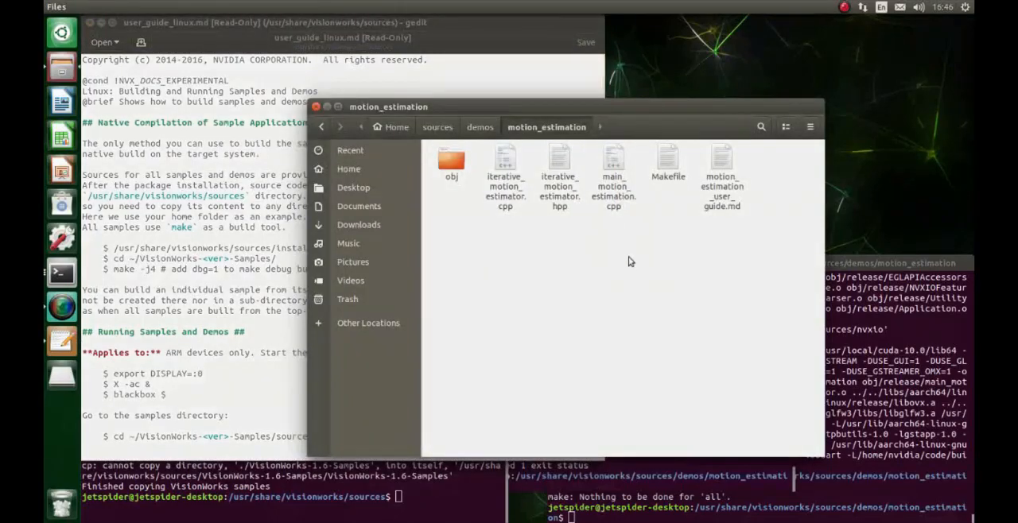
# - Compile the VisionWorks samples with make in a terminal opened in ~/sources
pyautogui.click(480, 126)
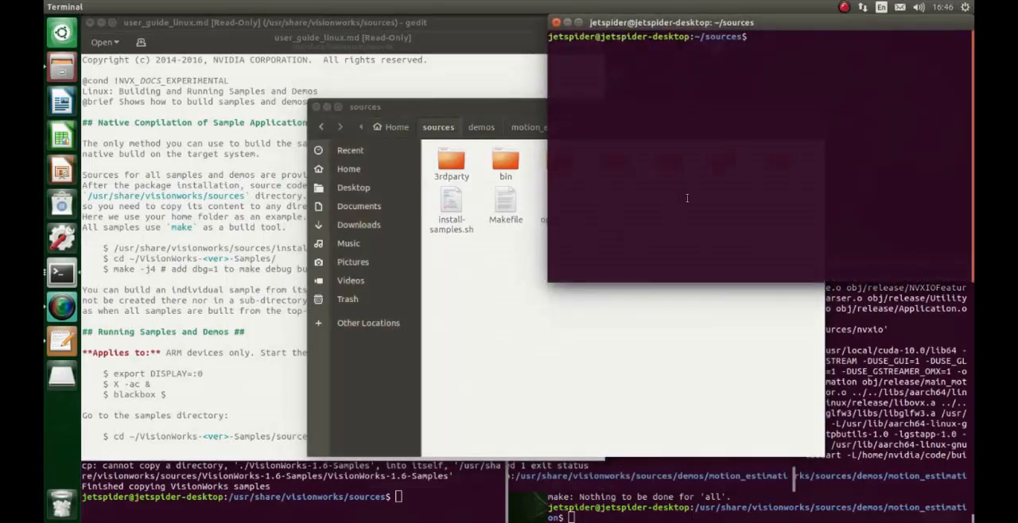
pyautogui.write('make')
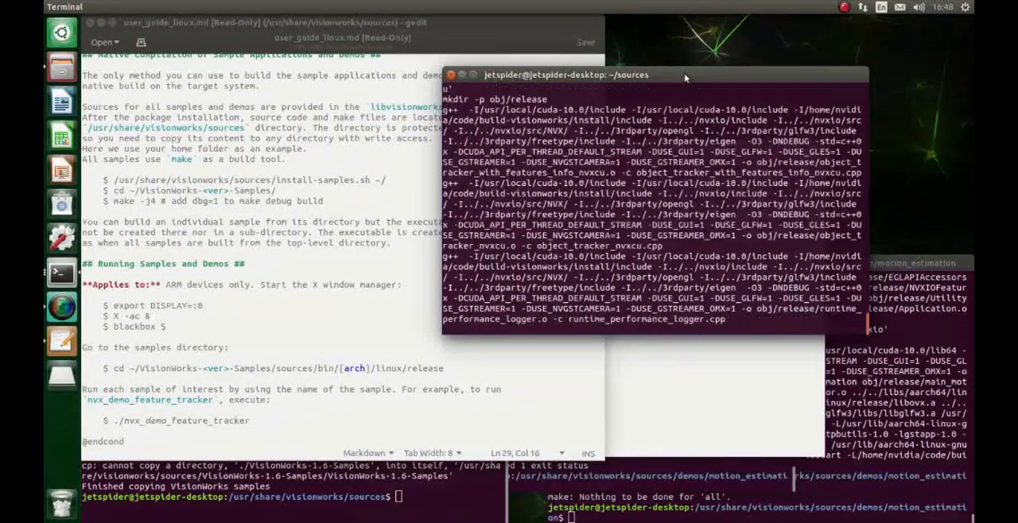
pyautogui.scroll(-3)
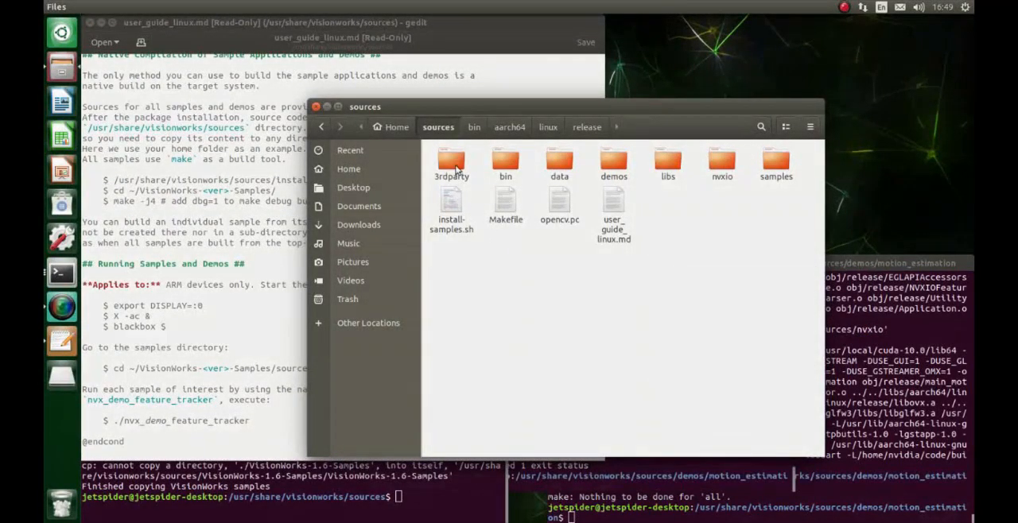
# - Open the bin folder of built VisionWorks programs
pyautogui.doubleClick(506, 159)
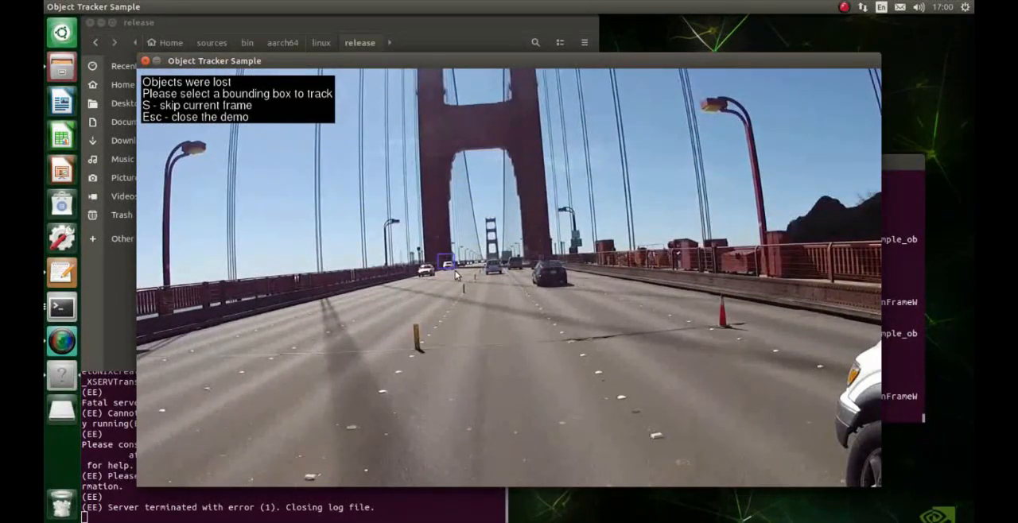
# - Draw a tracking box around a car on the bridge
pyautogui.moveTo(327, 251); pyautogui.dragTo(402, 318)
pyautogui.write('./nvx_demo_hough_transform')
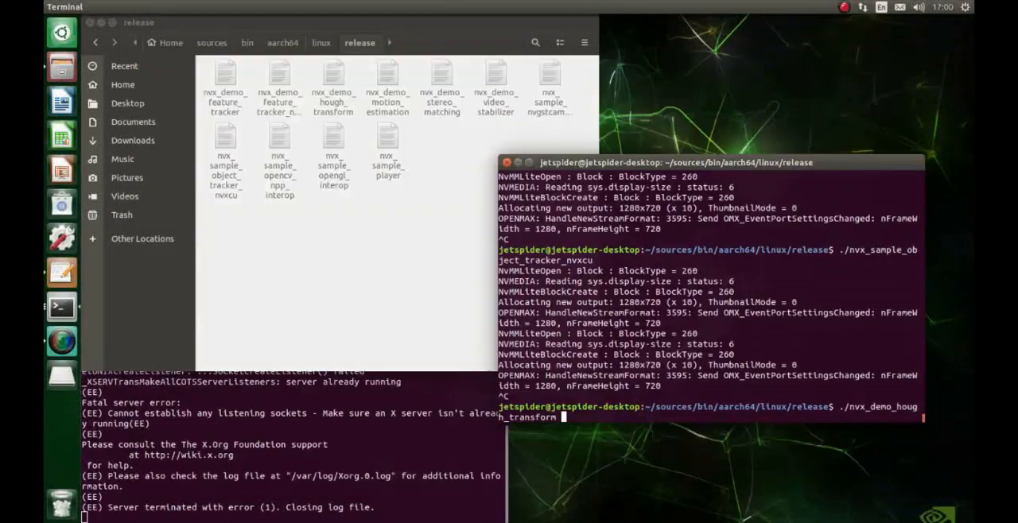
# - Launch nvx_demo_hough_transform on the street video, then close it
pyautogui.press('Return')
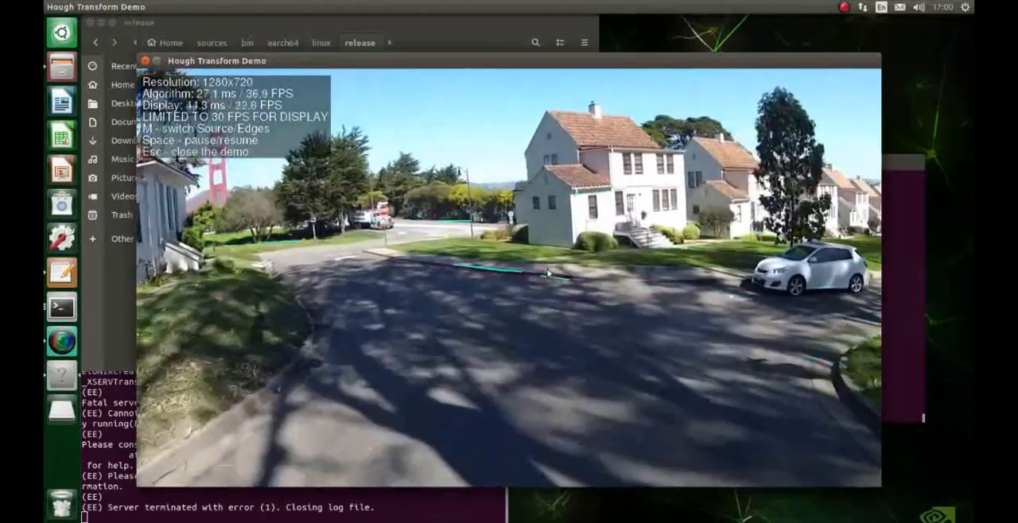
pyautogui.press('m')
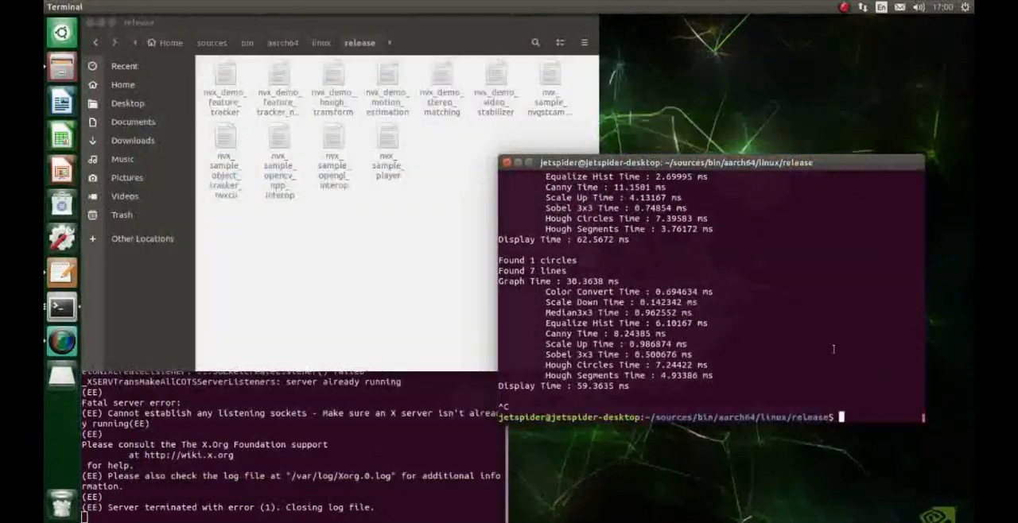
# - Enter the ./nvx_sample_object_tracker_nvxcu command in the terminal
pyautogui.write('./nvx_sample_object_tracker_nvxcu')
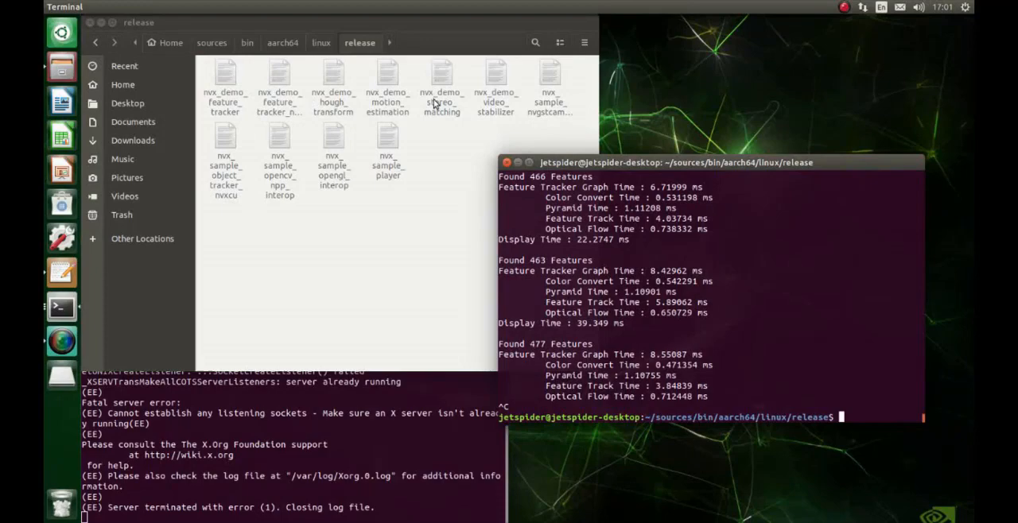
pyautogui.moveTo(304, 191)
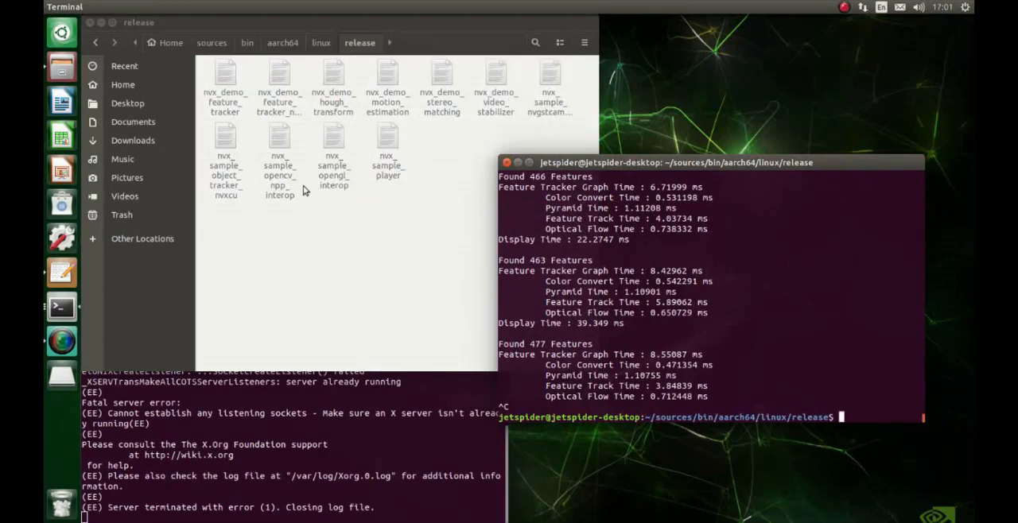